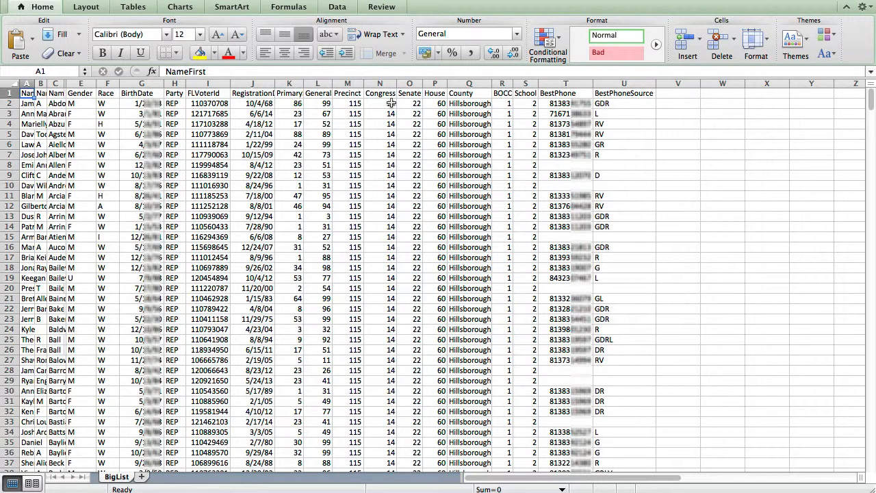
mouse_move(414, 155)
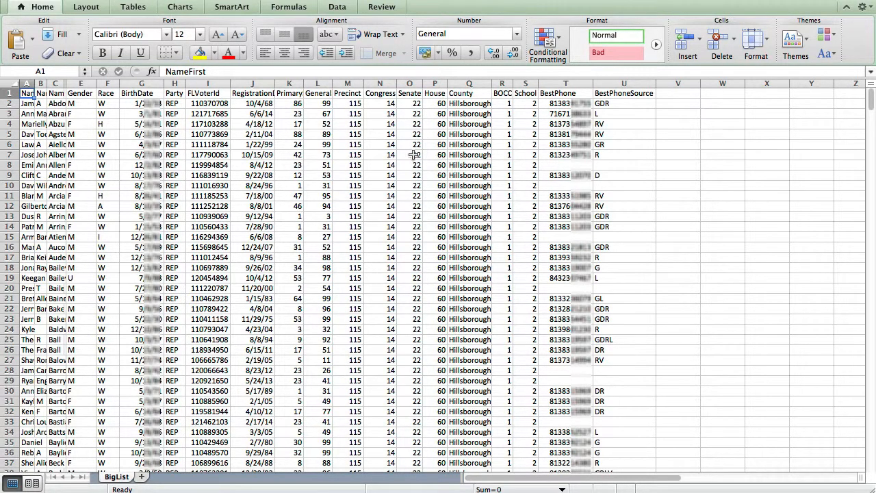
mouse_move(412, 144)
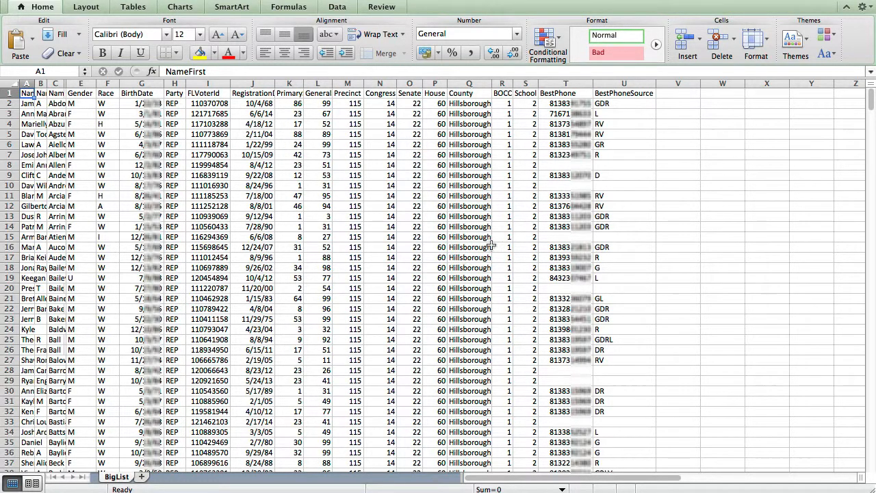
mouse_move(246, 175)
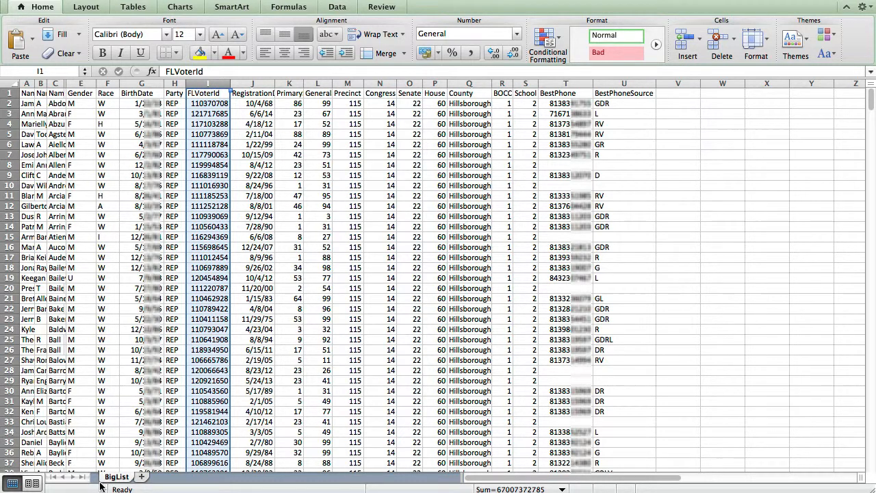
mouse_move(133, 486)
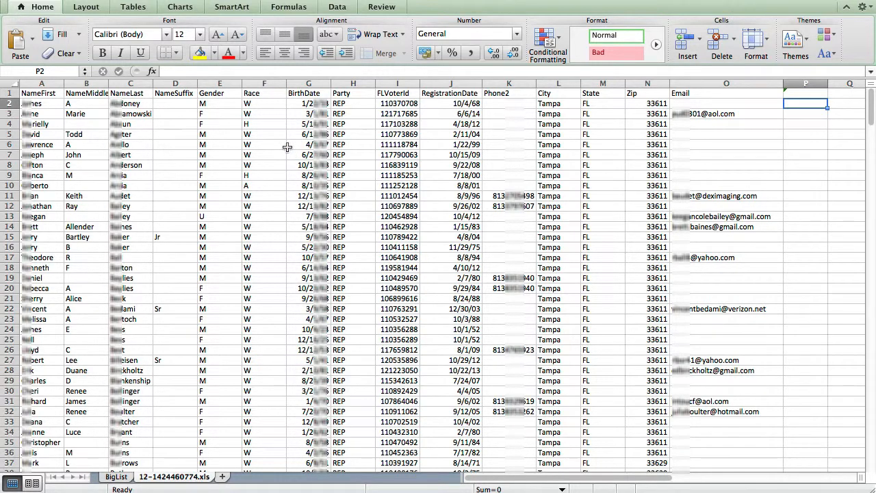
- Check the second sheet's Phone2 and FLVoterId columns, then return to the BigList sheet
left_click(513, 93)
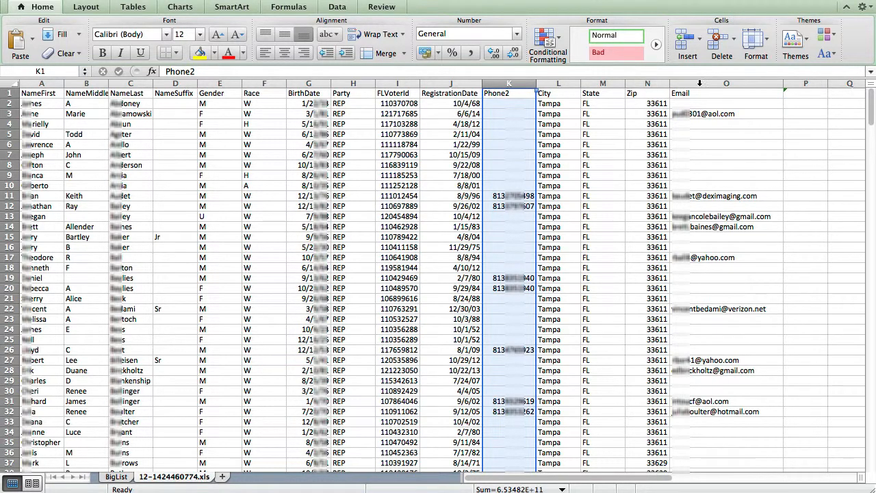
left_click(740, 92)
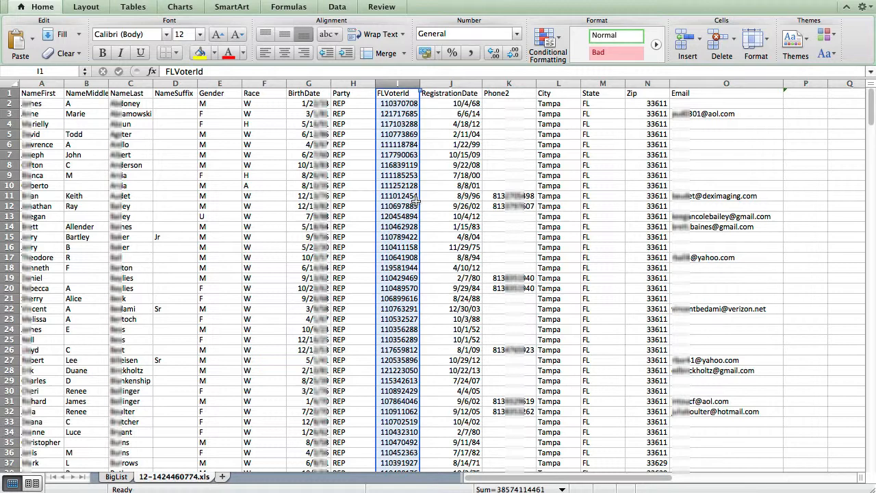
left_click(109, 476)
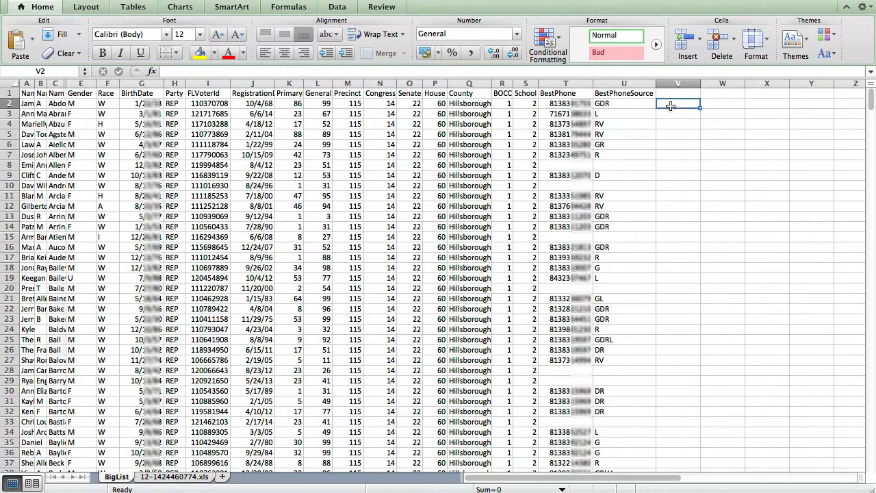
- Add 'Alt Phone' and 'Email' headers in cells V1 and W1 of BigList
left_click(678, 93)
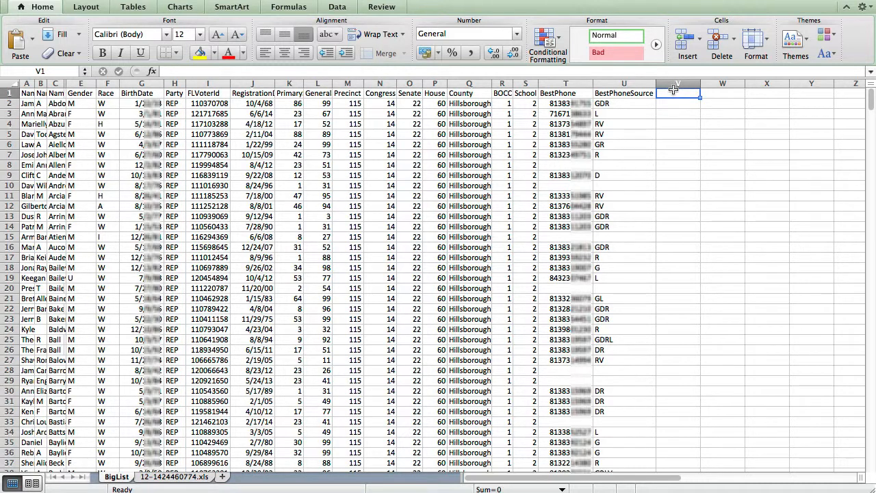
type("Alt Ph")
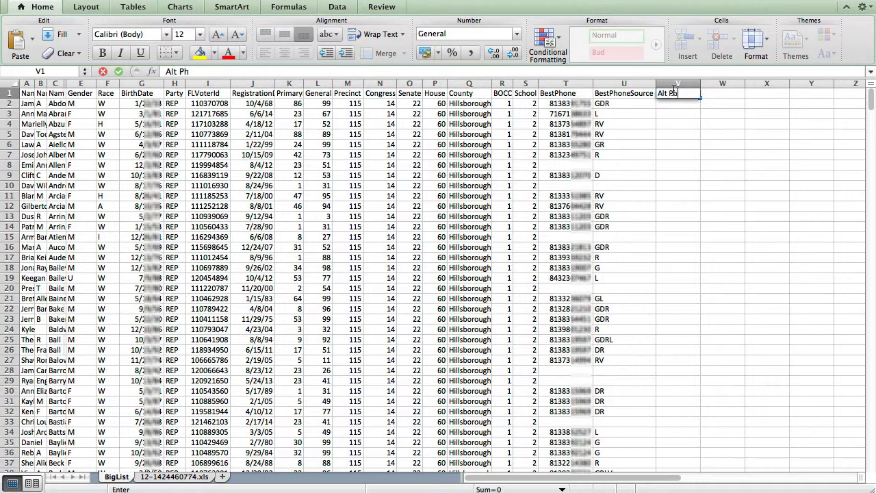
key("Enter")
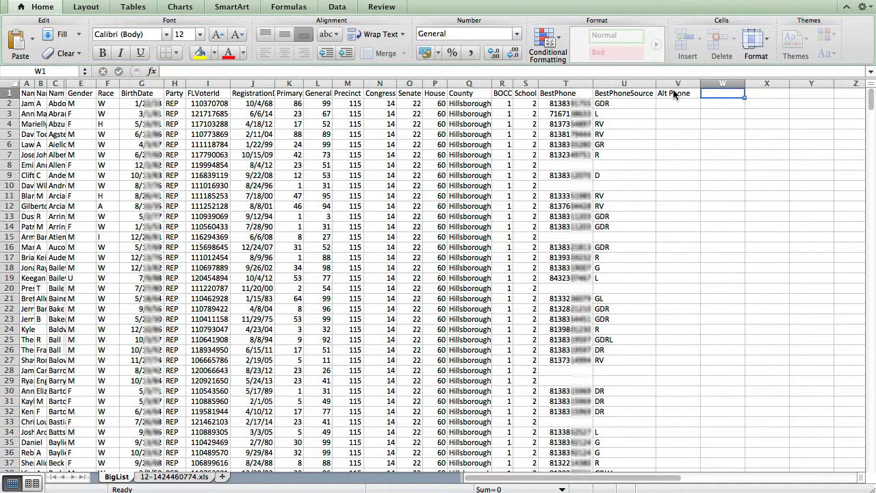
type("Email")
left_click(678, 104)
type("=")
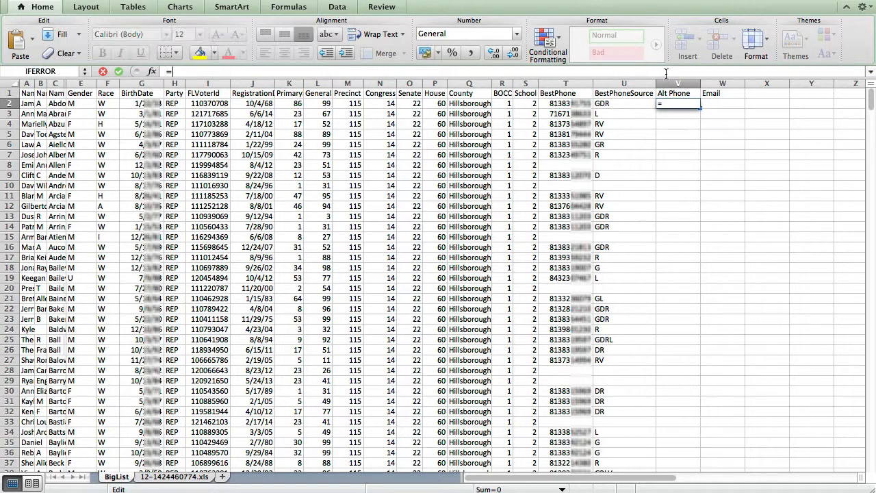
- Start a VLOOKUP in V2 keyed on the row's FLVoterId cell I2
type("vlookup")
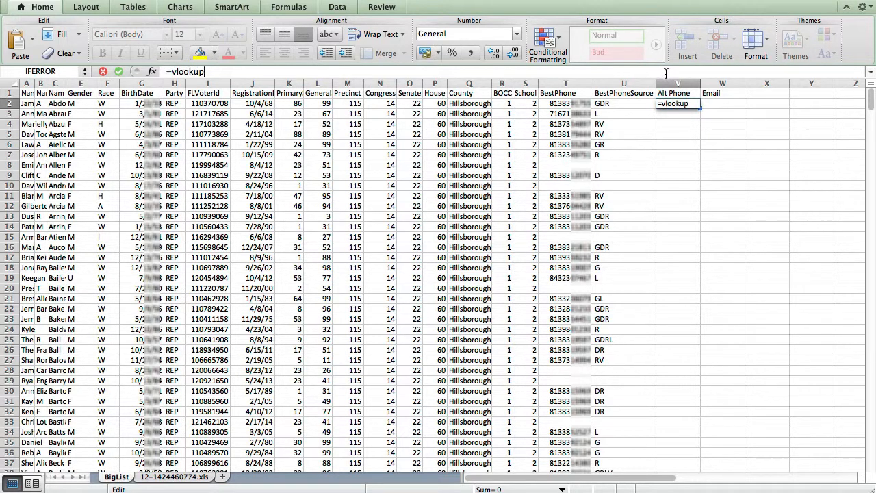
type("(")
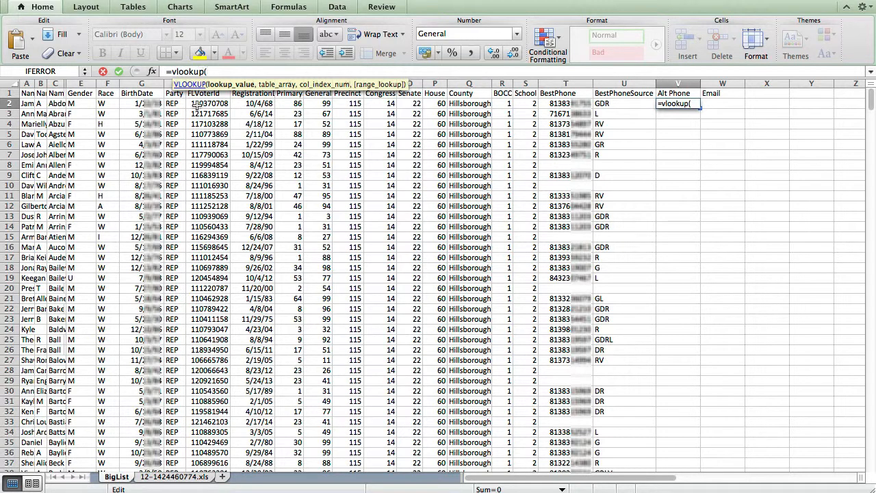
left_click(205, 103)
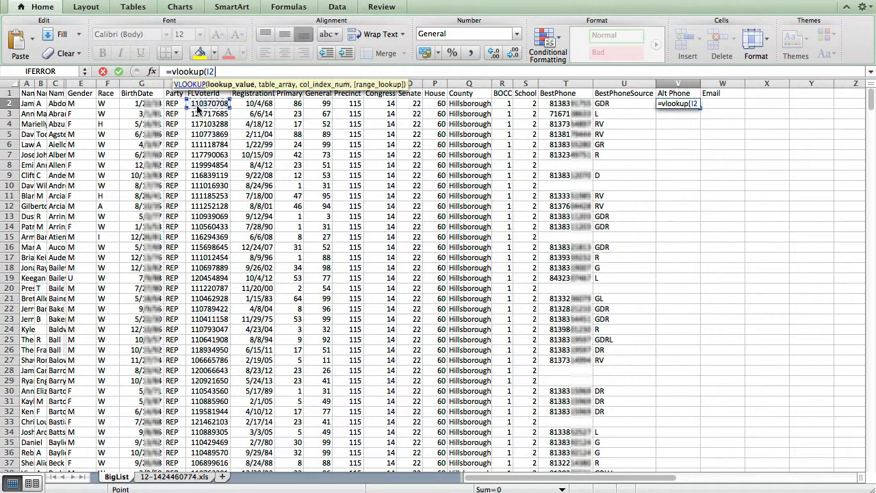
type(",")
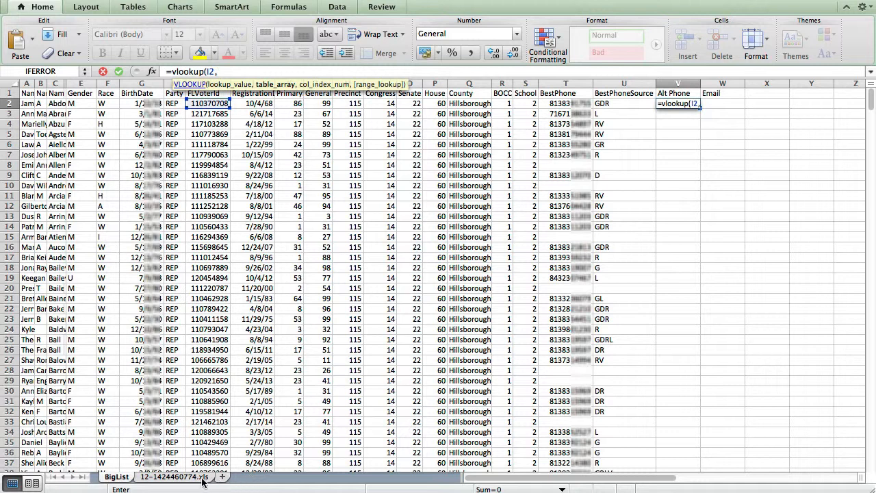
- Select I2:O345 on the 12-1424460774.xls sheet as the lookup table range
left_click(174, 481)
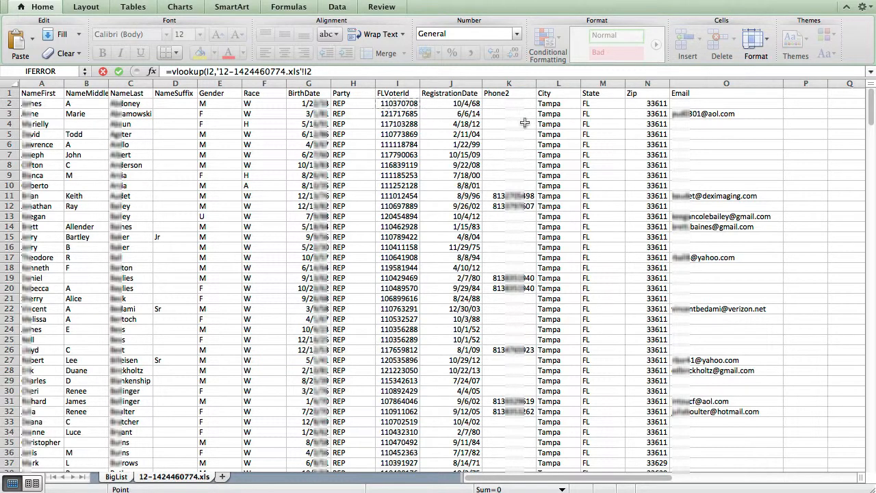
mouse_move(872, 104)
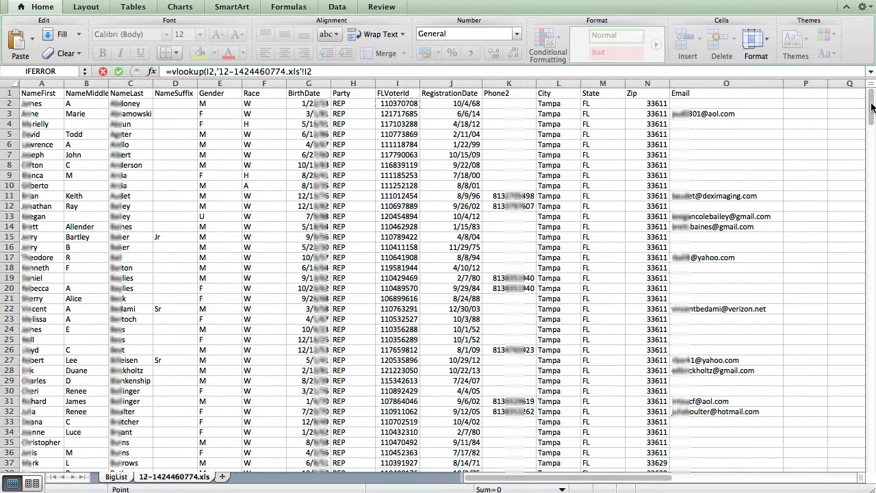
scroll("down", 3)
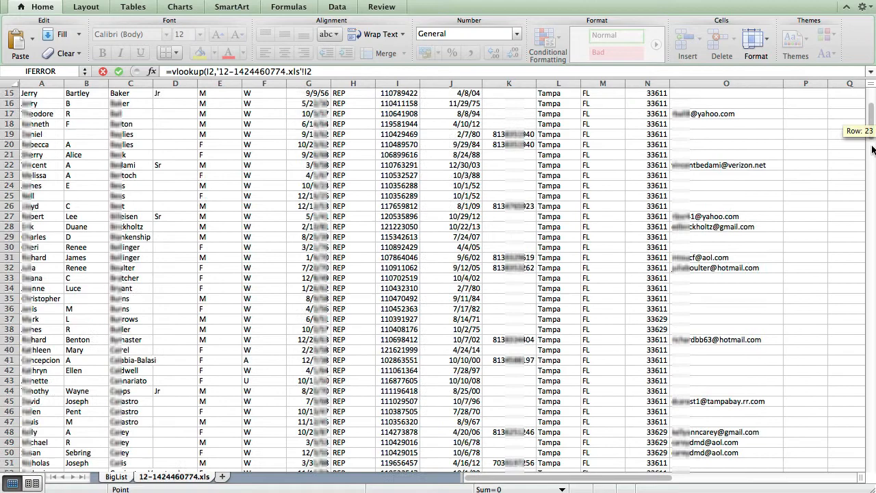
scroll("down", 3)
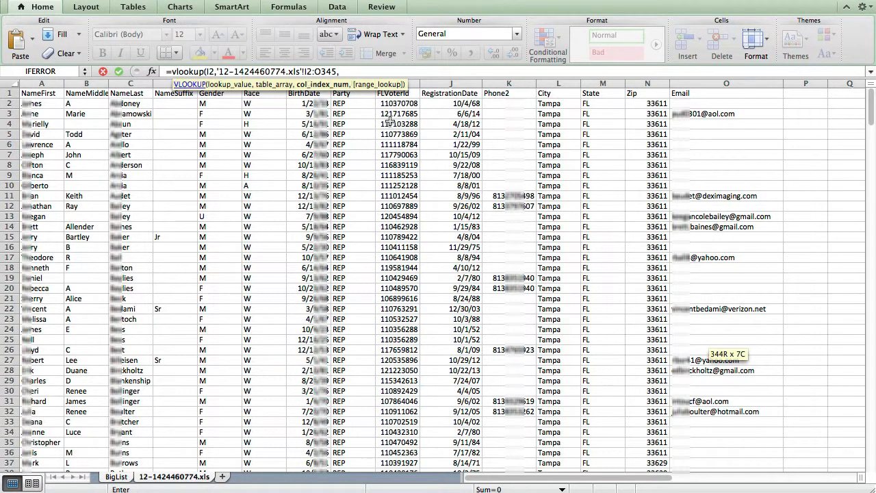
- Complete the V2 VLOOKUP with column index 3 and FALSE for an exact match
type(",")
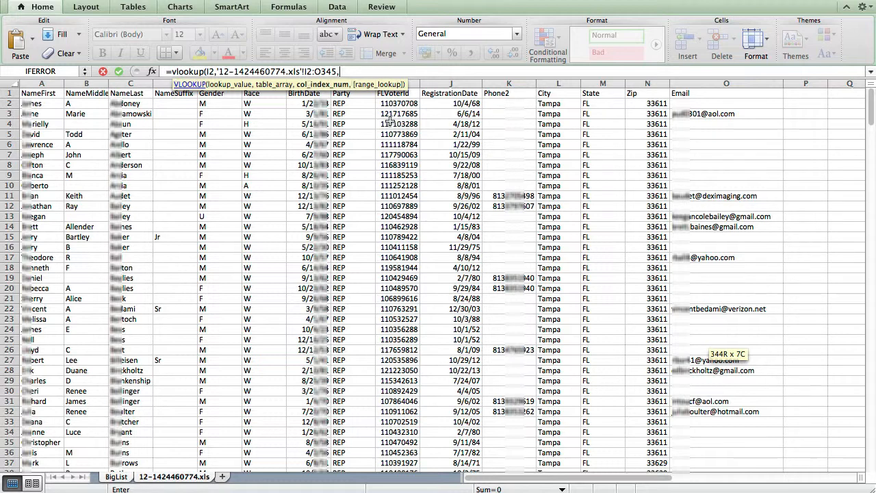
mouse_move(486, 113)
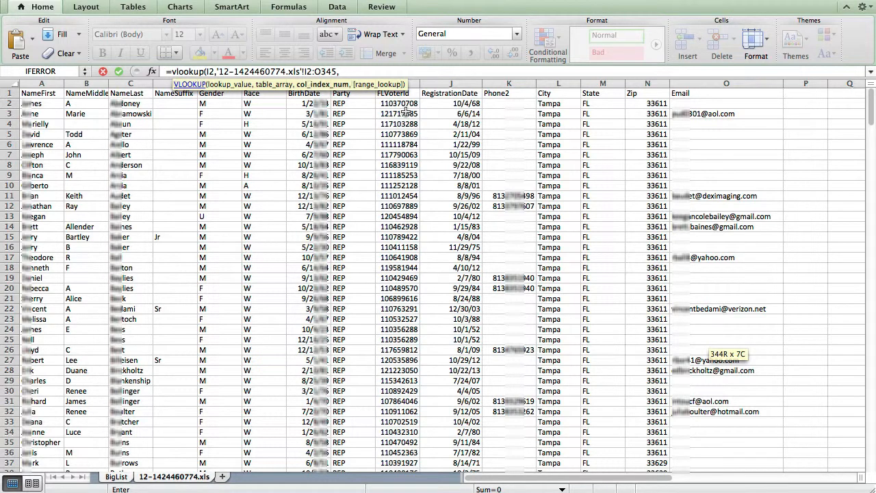
type(",")
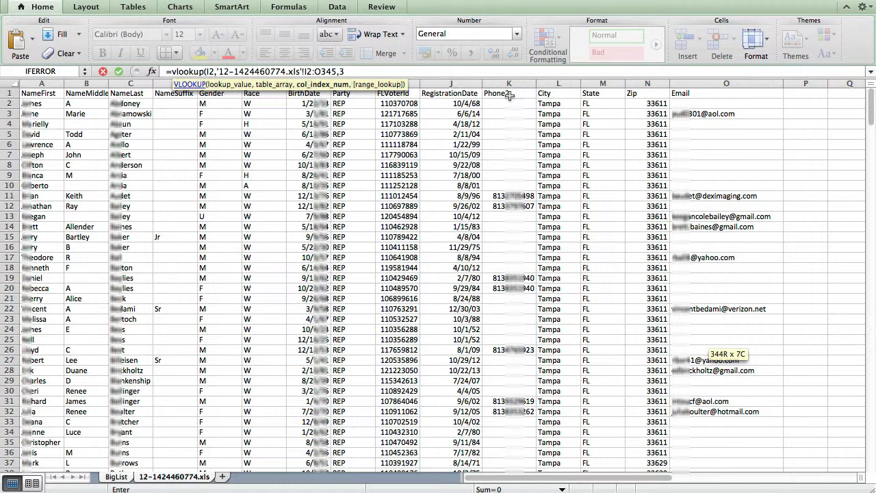
type(",")
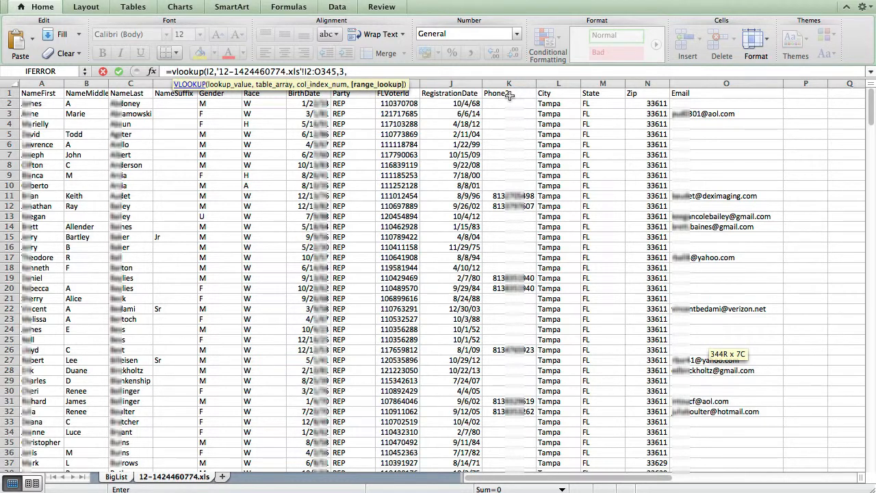
type("fal")
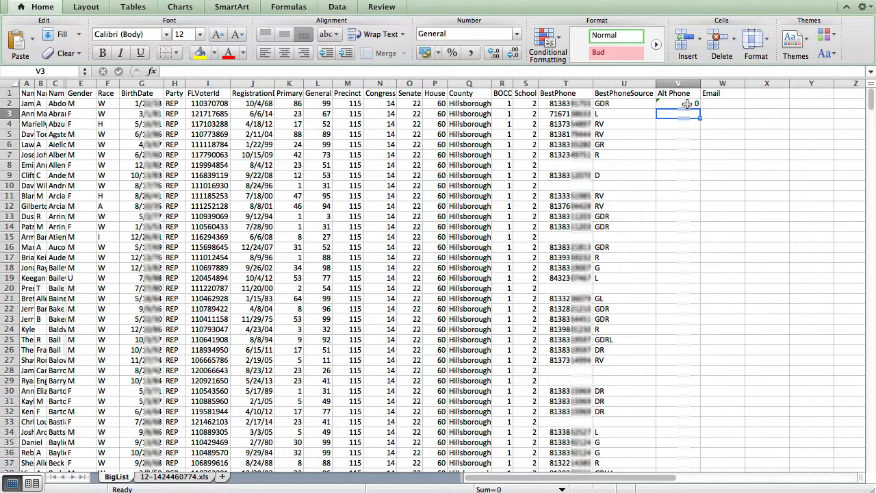
- Select cell V2 to revise its Alt Phone VLOOKUP formula
left_click(678, 103)
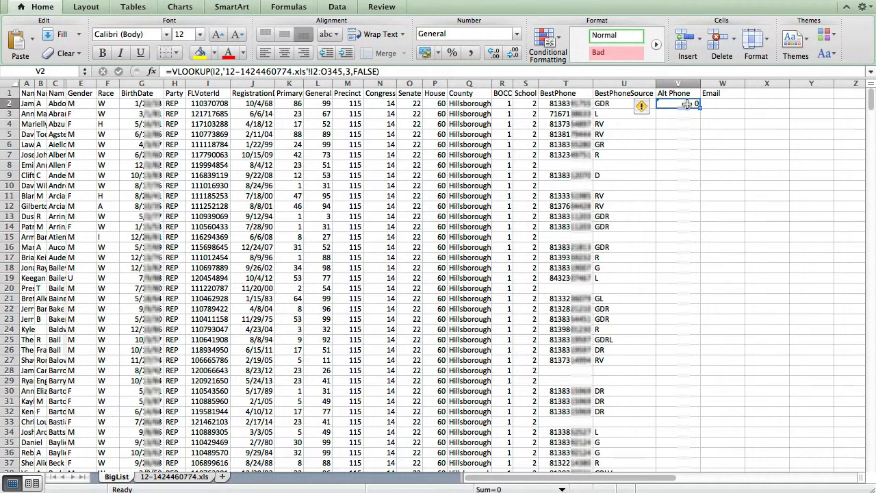
mouse_move(373, 118)
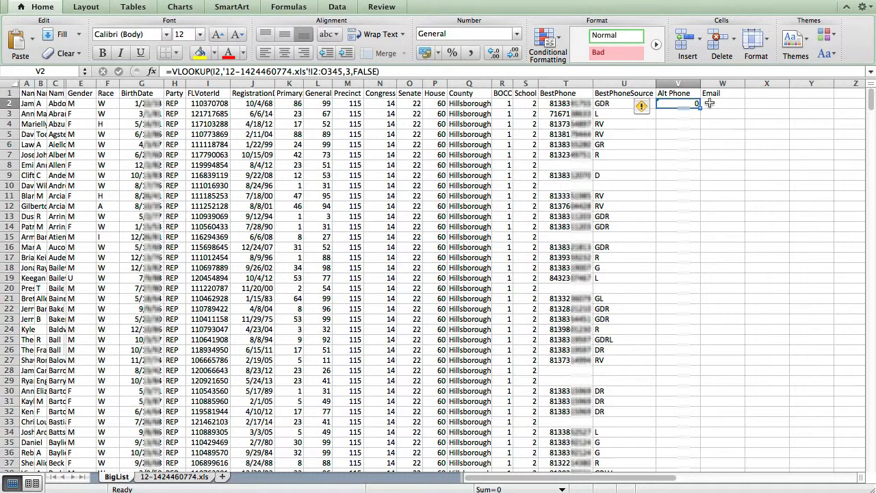
mouse_move(685, 103)
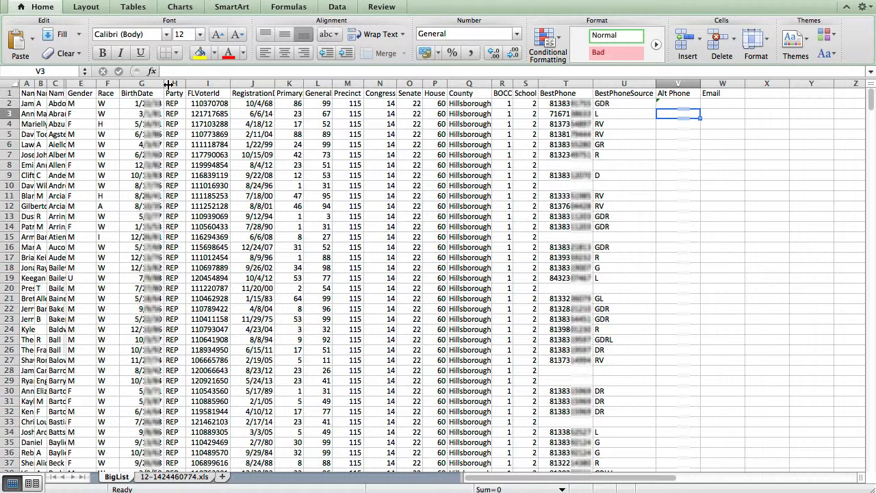
- Make V2's lookup table range absolute as $I$2:$O$345
left_click(678, 104)
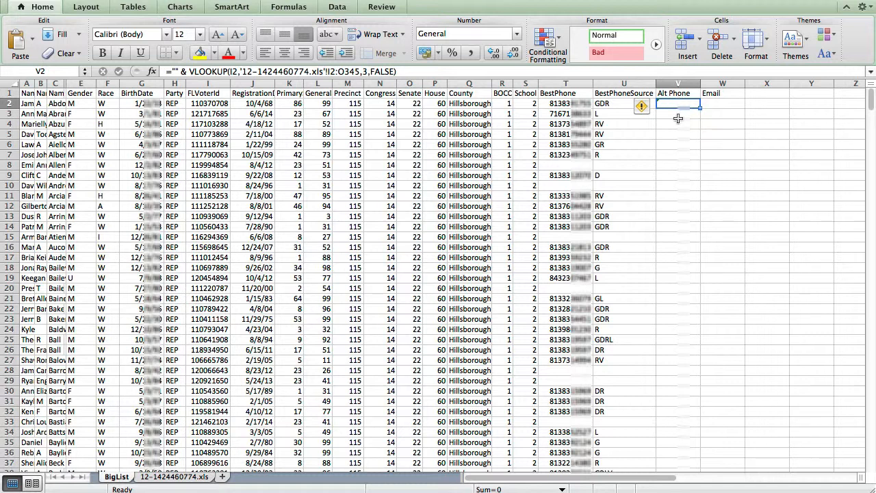
mouse_move(678, 105)
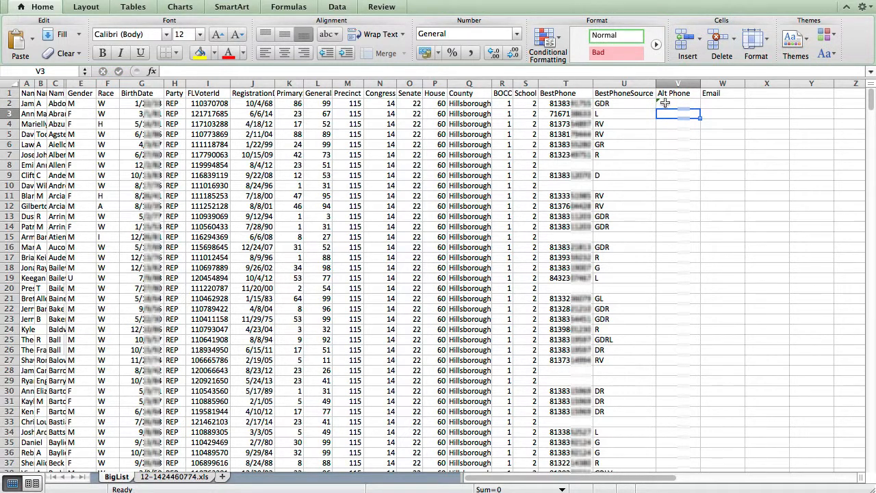
left_click(678, 104)
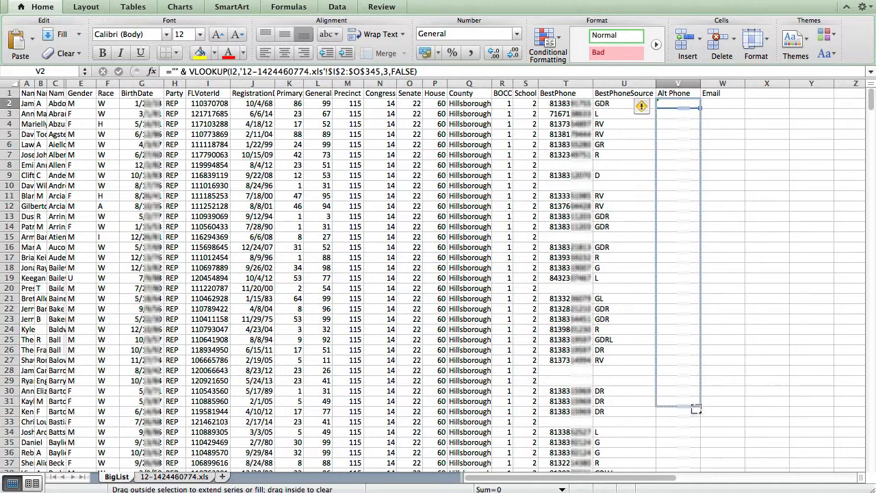
- Fill the V2 lookup down to V31, then reselect V2 to edit it
left_click_drag(678, 103, 678, 411)
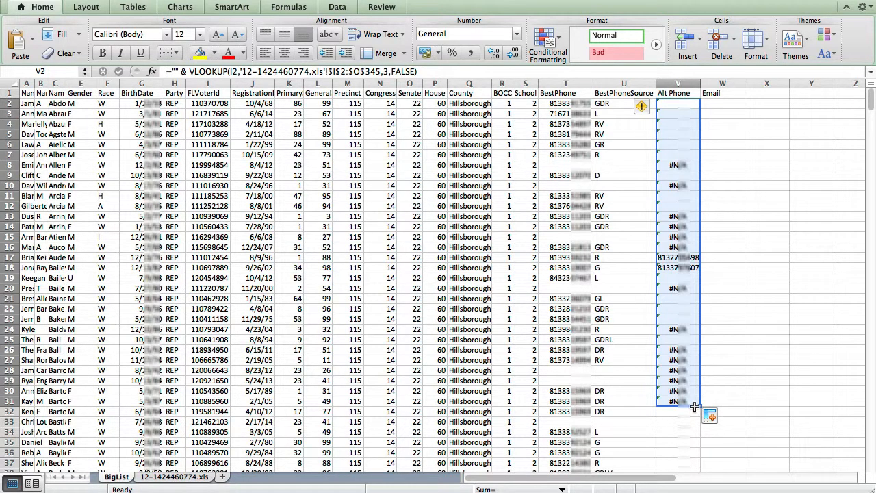
mouse_move(664, 107)
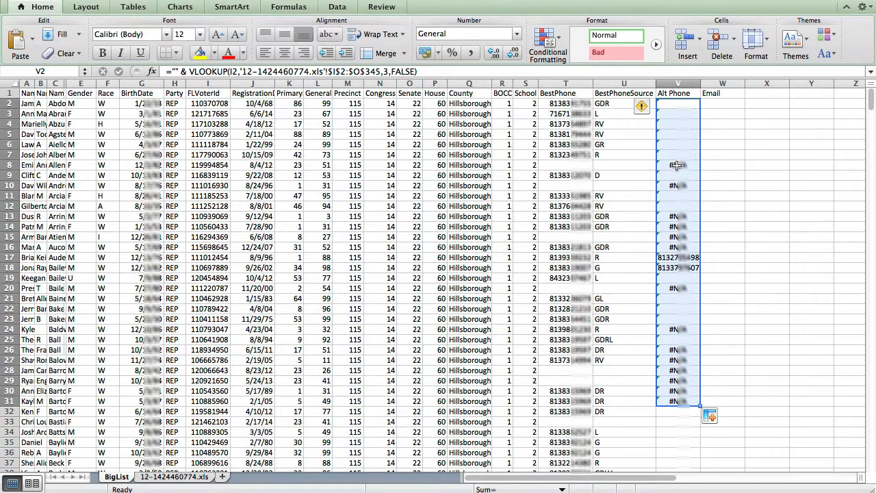
mouse_move(679, 151)
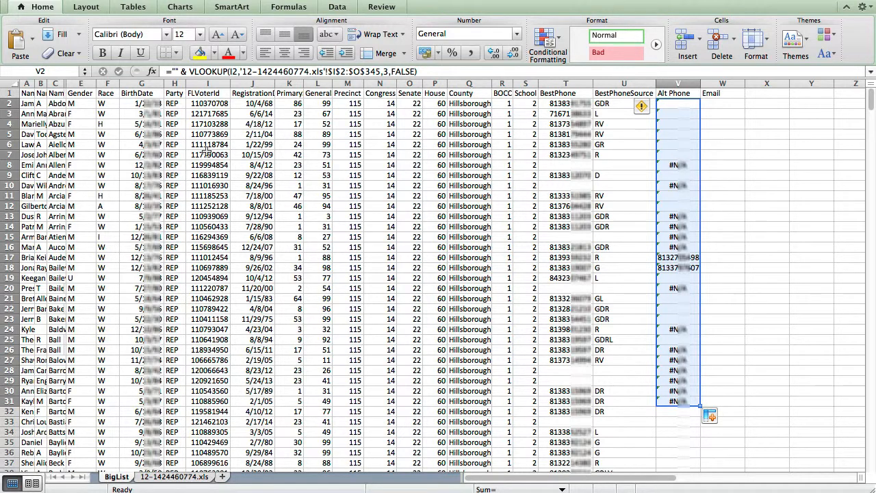
mouse_move(689, 163)
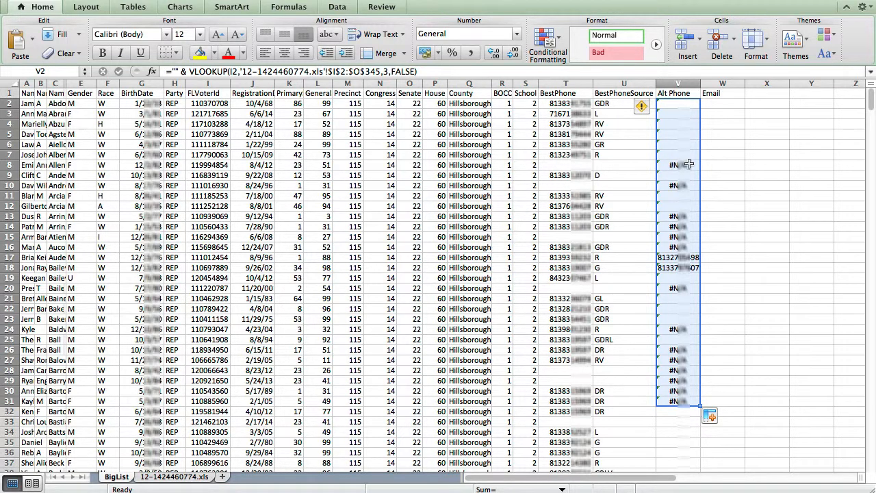
mouse_move(687, 167)
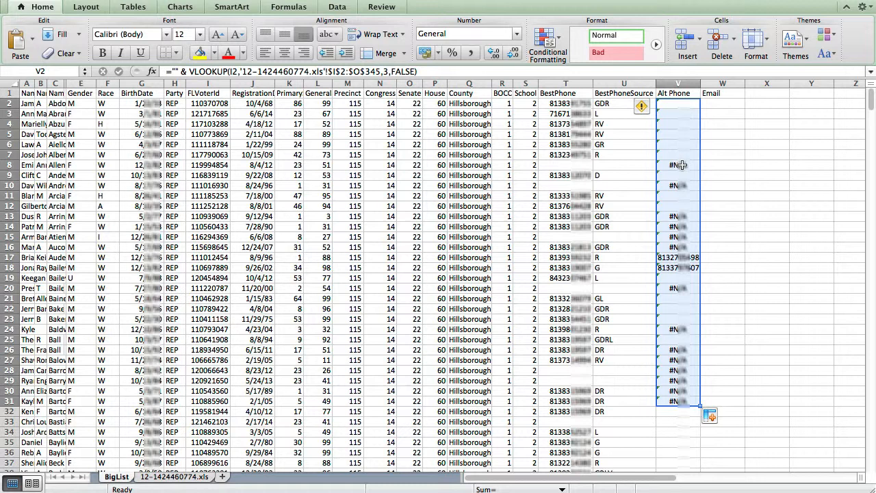
mouse_move(678, 206)
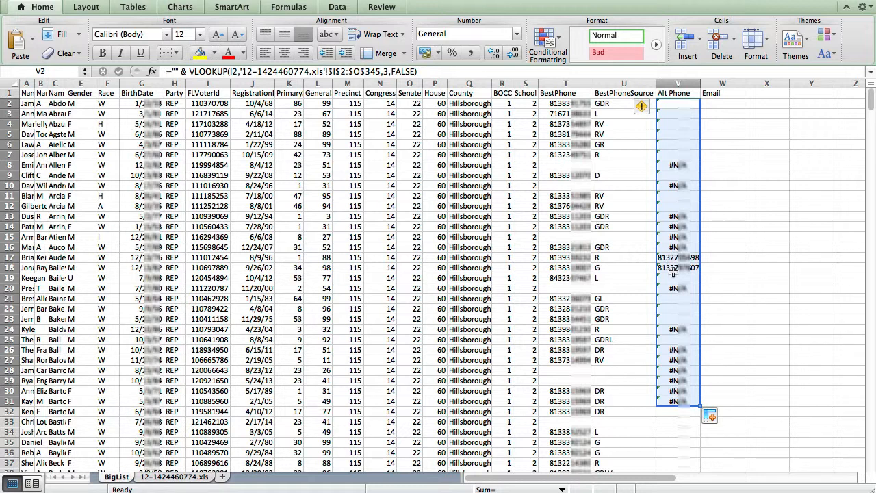
mouse_move(674, 330)
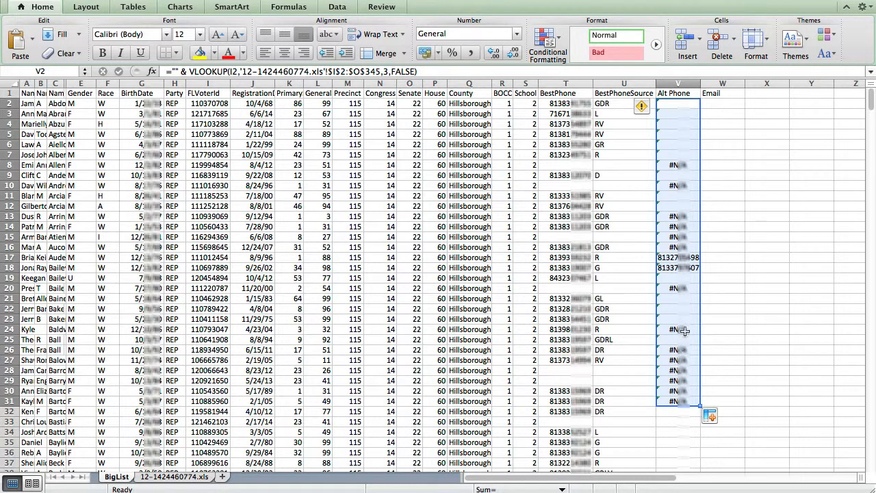
left_click(677, 106)
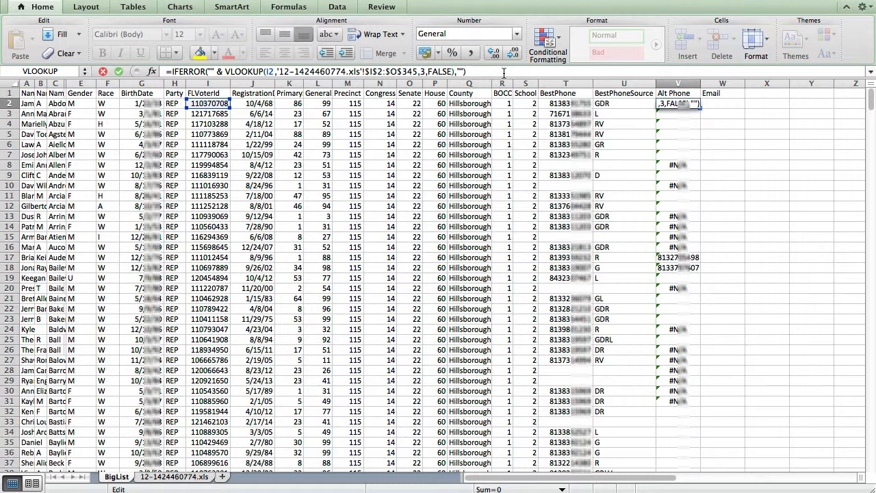
- Wrap the V2 lookup in IFERROR returning blank and fill it to V31
left_click(678, 113)
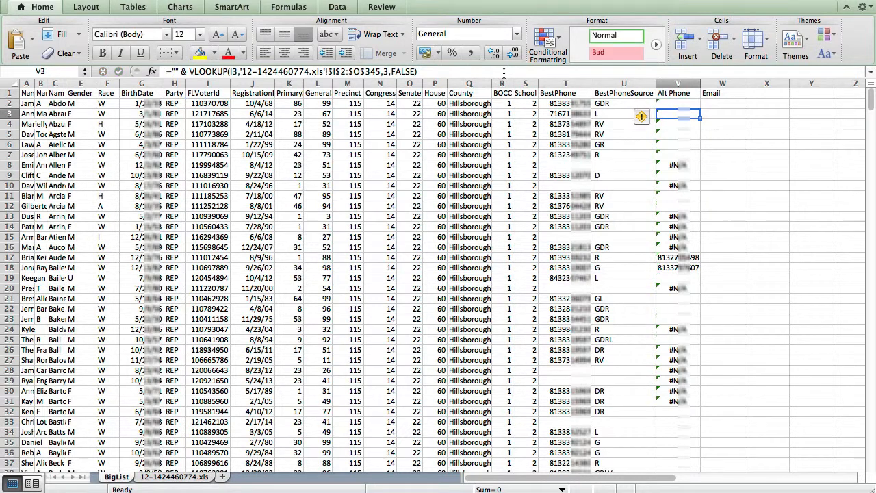
left_click(676, 104)
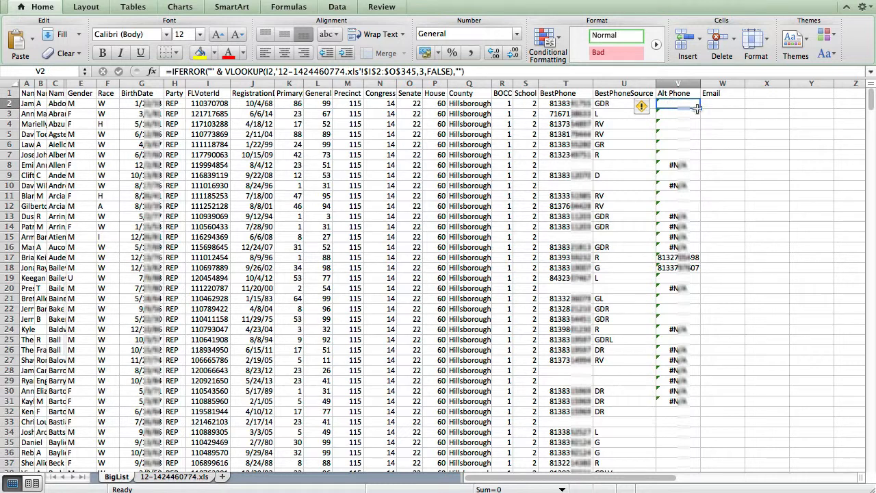
mouse_move(698, 108)
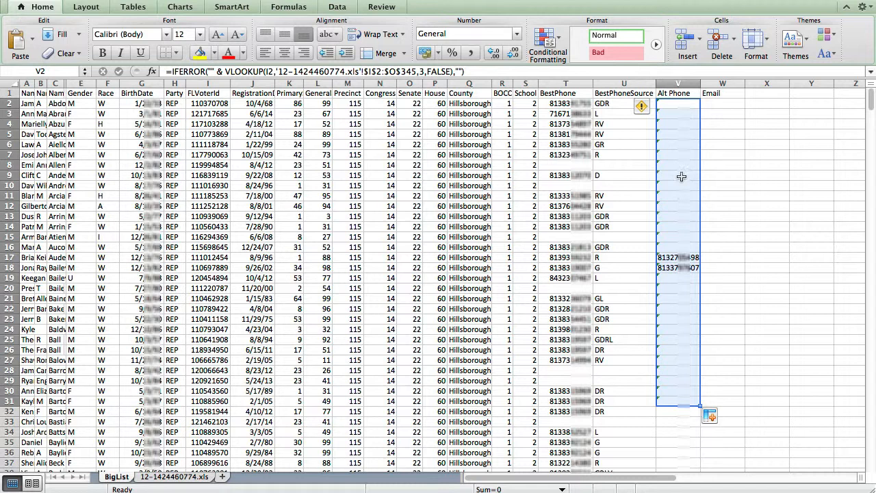
left_click(678, 103)
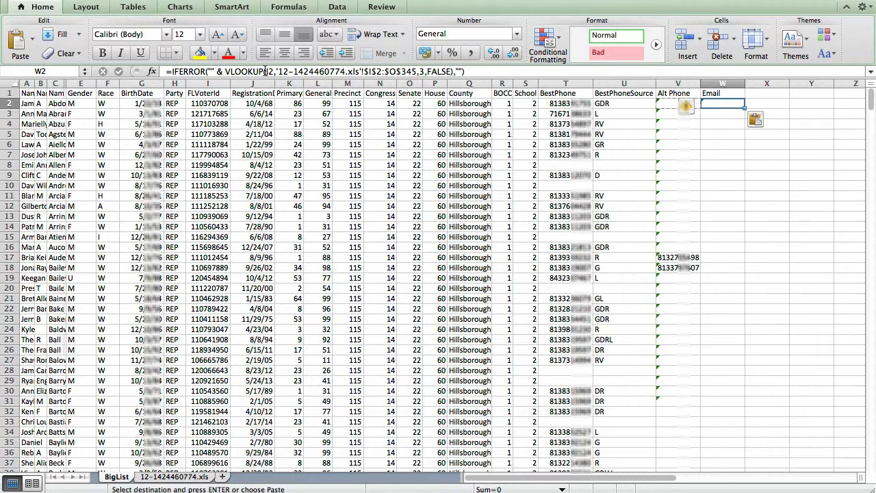
- Edit W2's pasted formula so it returns column 7 for Email
left_click(726, 103)
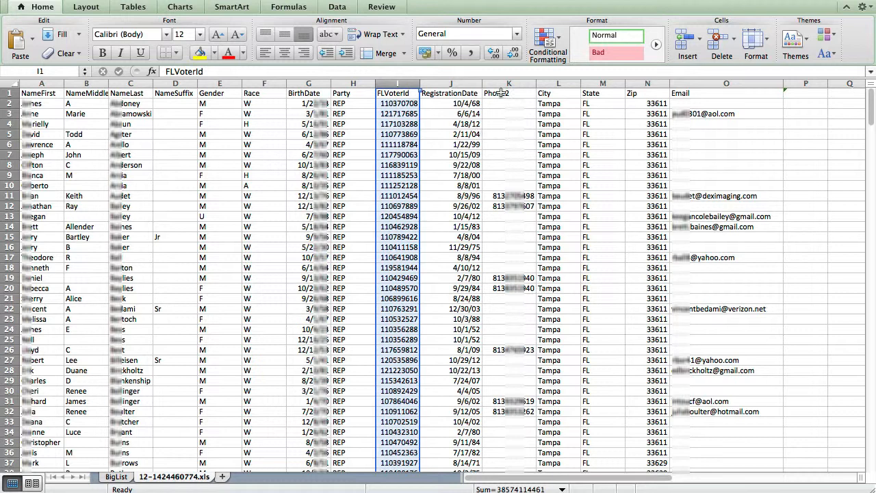
mouse_move(625, 137)
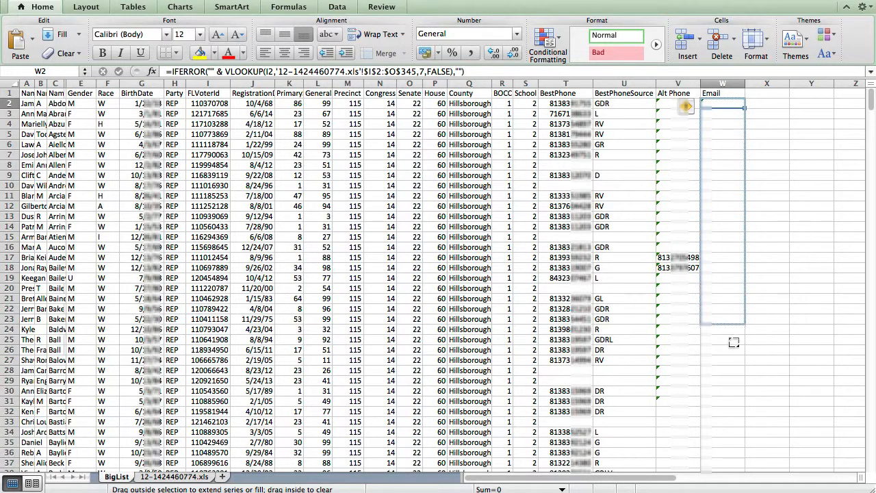
- Fill the Email lookup down past row 30 and select the Alt Phone formula in row 2
left_click_drag(734, 106, 734, 391)
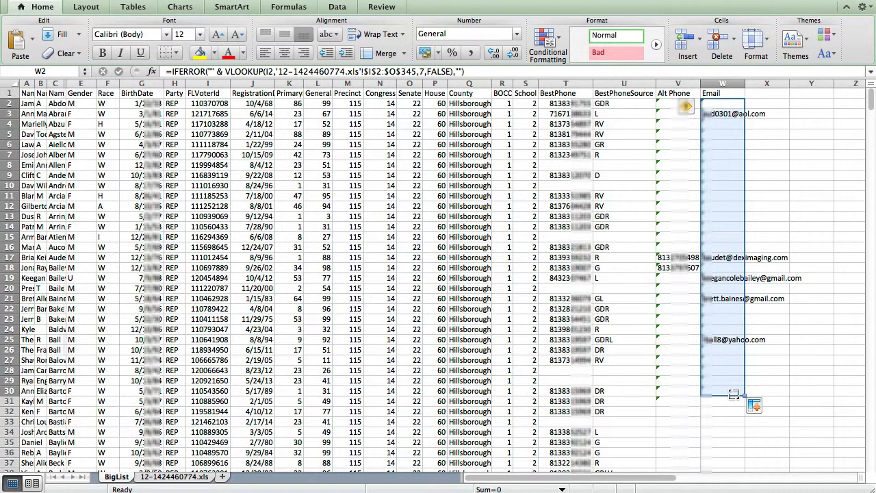
left_click_drag(731, 83, 753, 83)
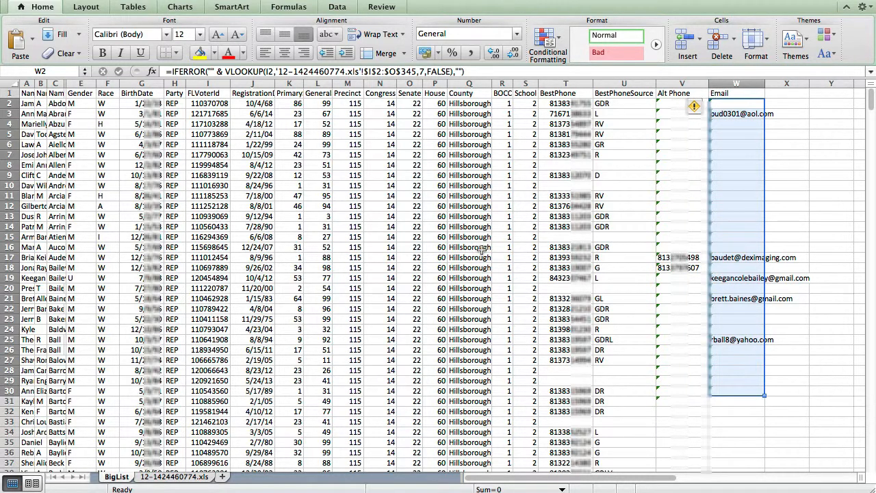
mouse_move(678, 257)
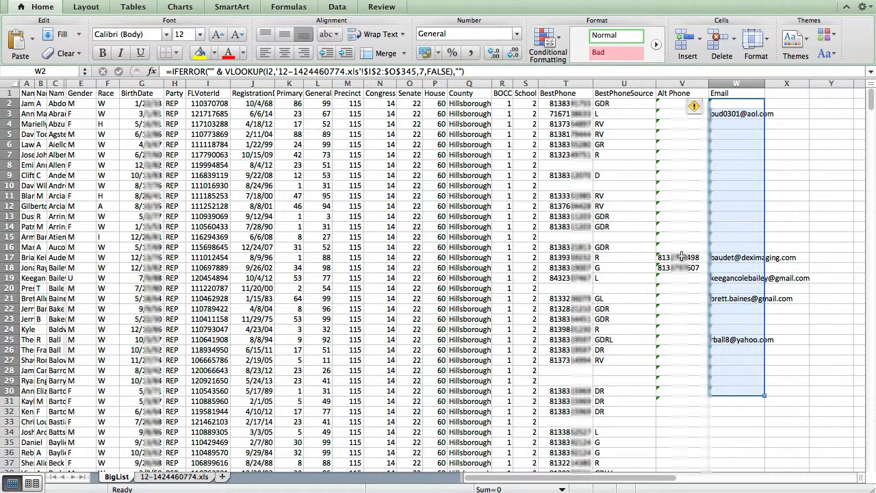
mouse_move(678, 261)
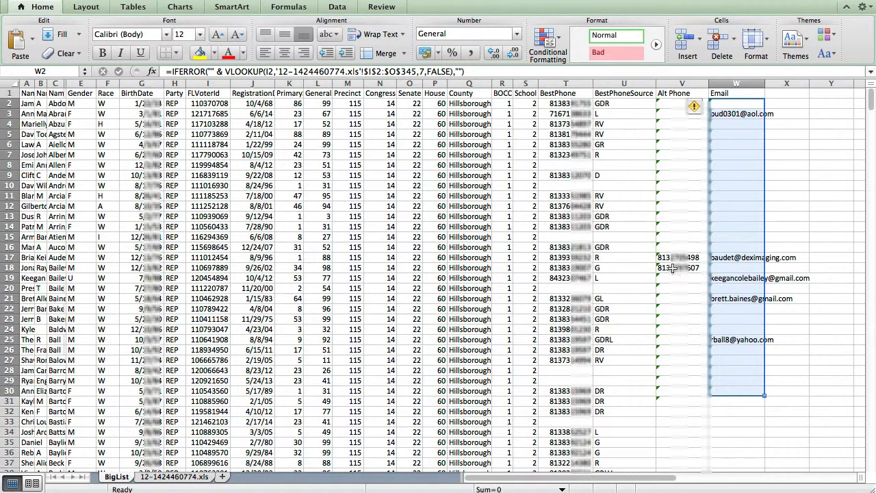
mouse_move(669, 257)
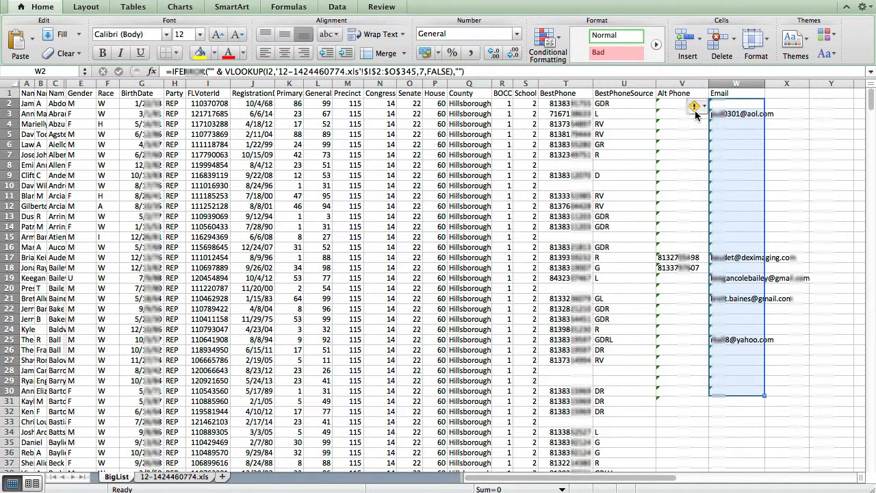
left_click(681, 103)
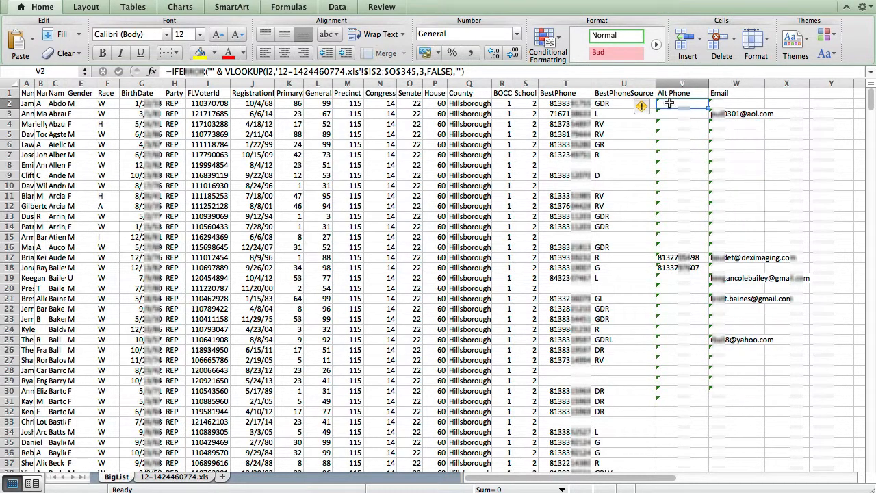
- Paste the V2:W2 lookup formulas from V3 down to row 594
left_click(736, 103)
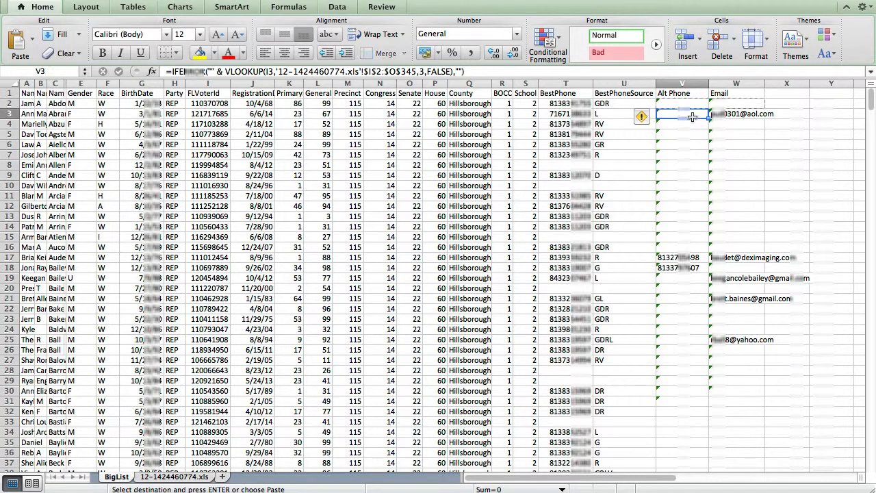
scroll("down", 3)
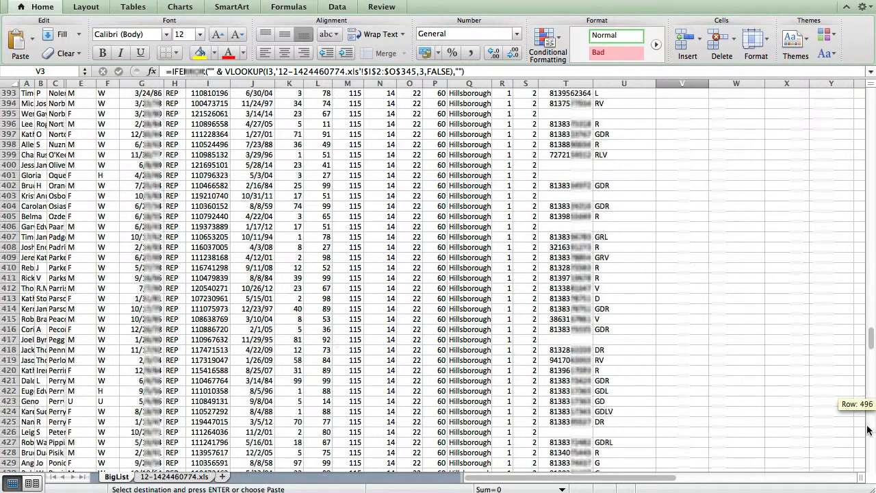
scroll("down", 3)
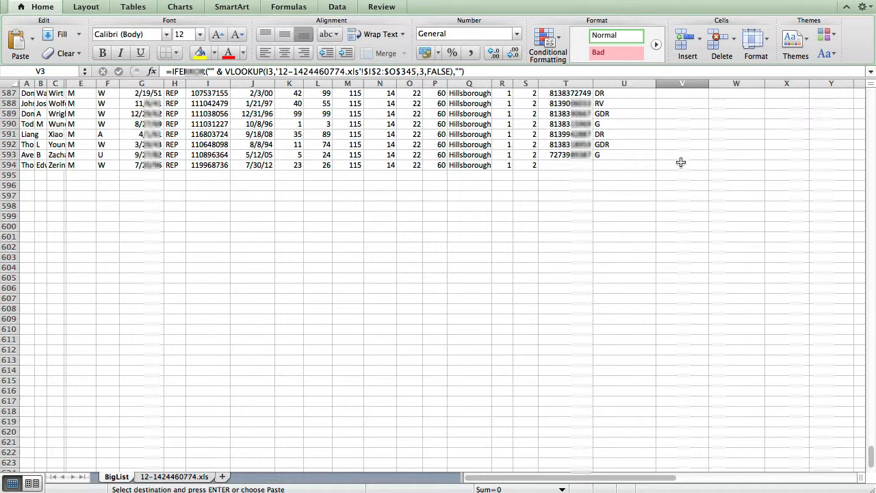
mouse_move(716, 162)
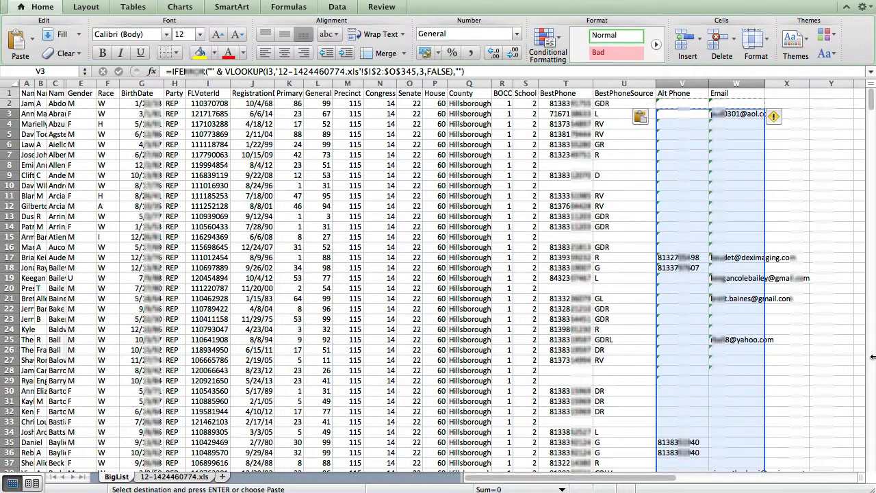
scroll("down", 3)
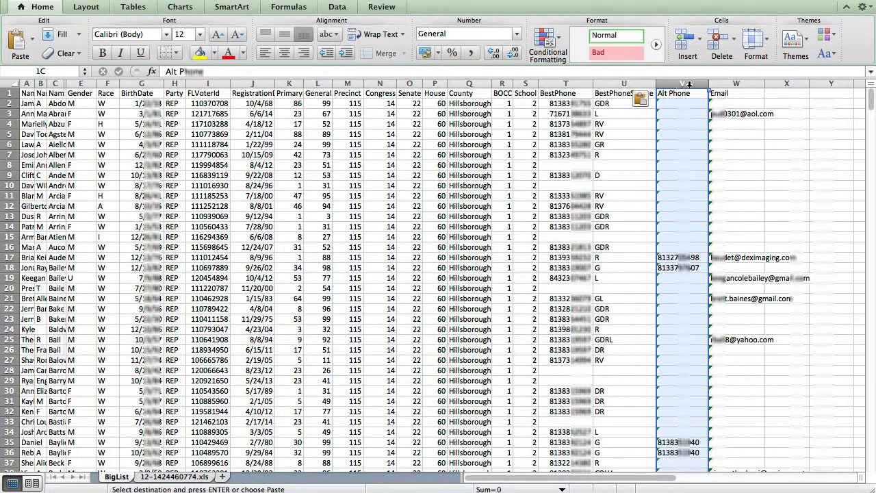
left_click(741, 93)
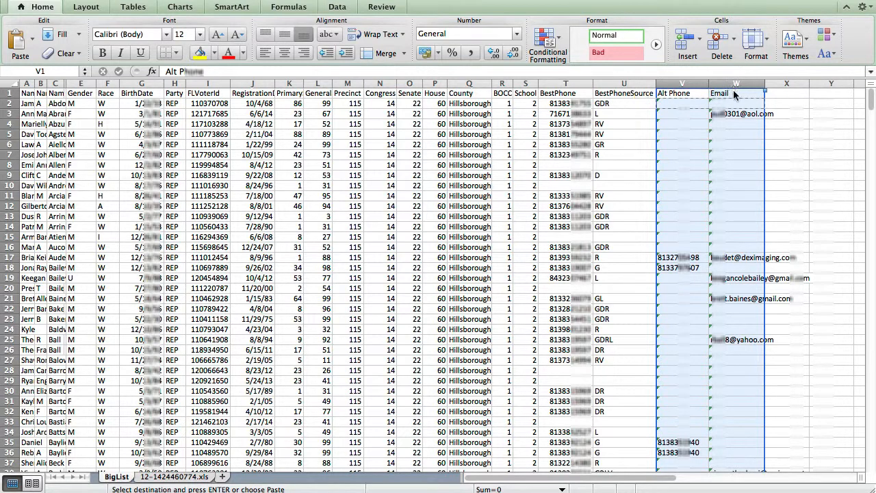
- Paste the V:W lookups into column X as values only, then delete the original formula columns
left_click(794, 93)
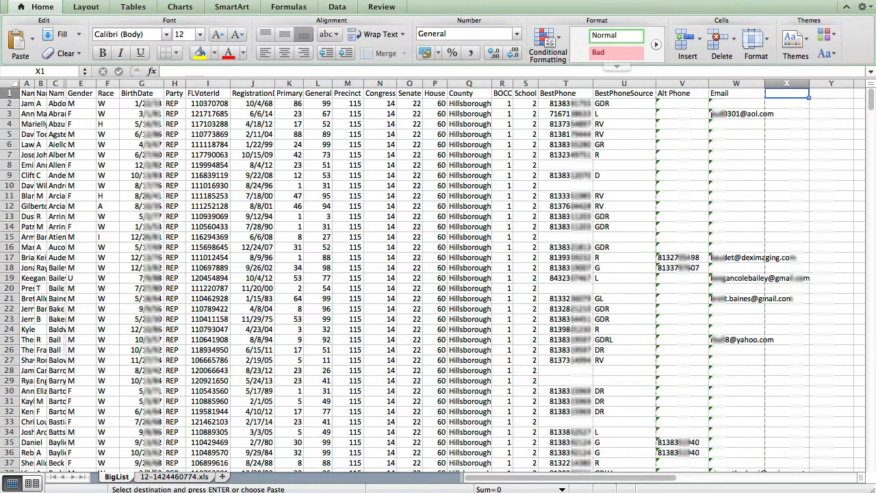
left_click(35, 6)
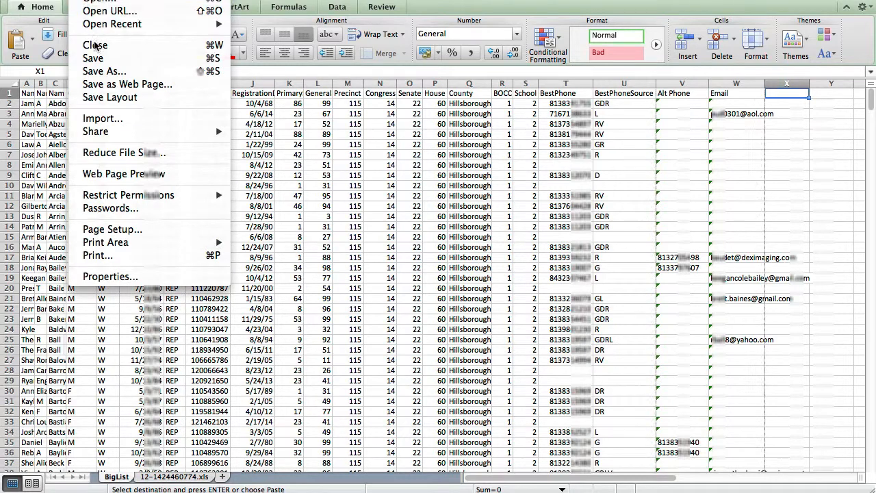
mouse_move(121, 45)
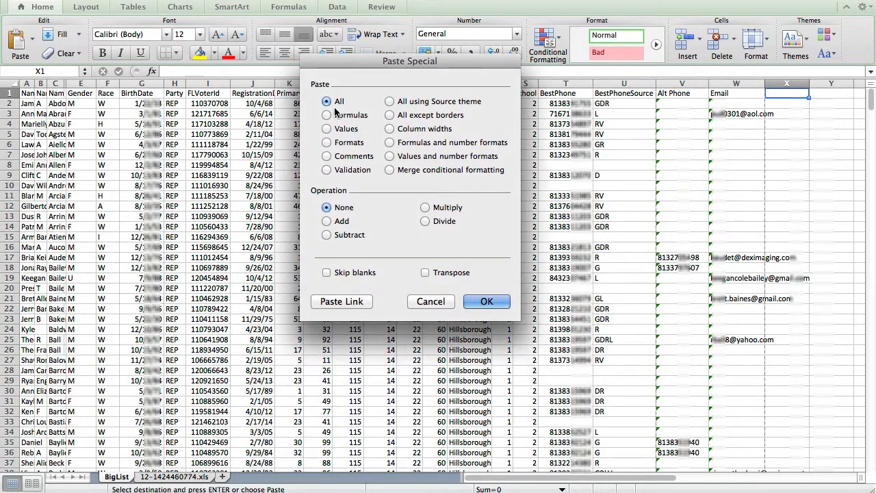
left_click(327, 128)
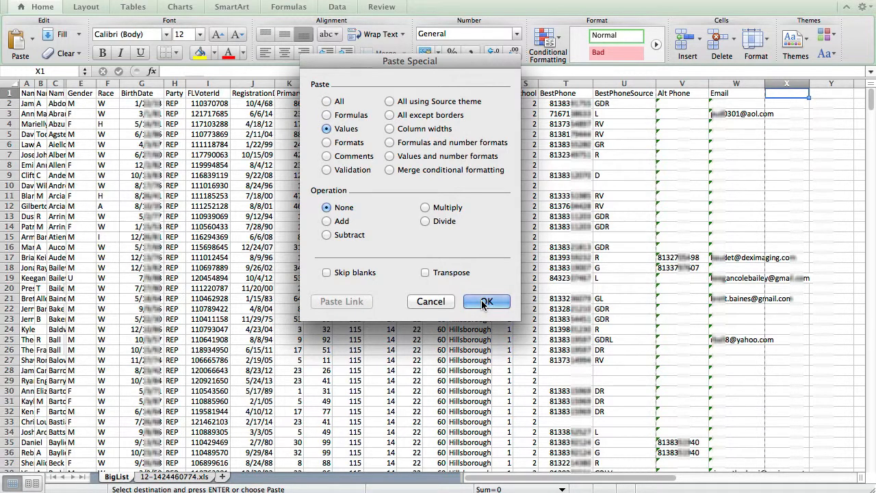
left_click(485, 301)
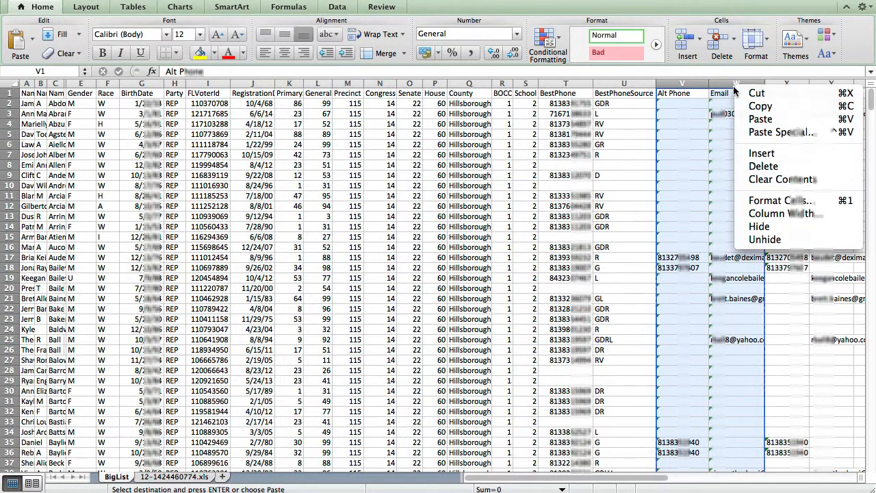
mouse_move(764, 166)
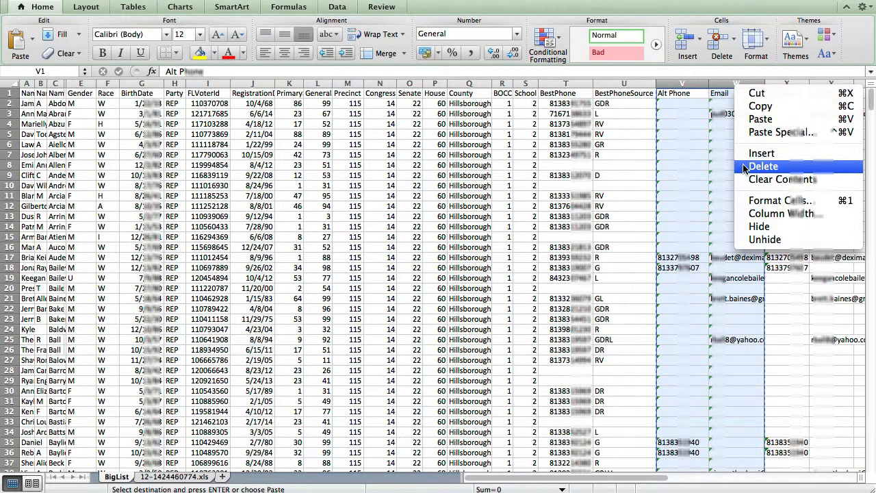
left_click(764, 166)
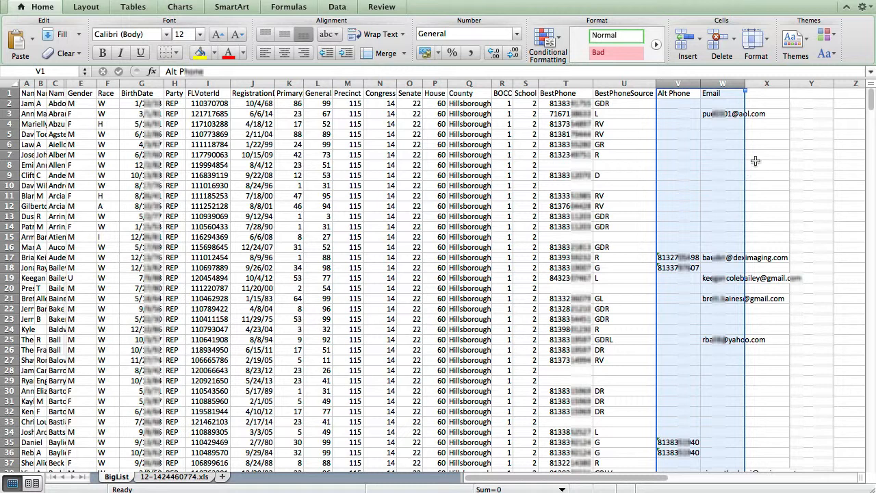
- Confirm V17 holds a plain value, then delete the 12-1424460774.xls sheet from its tab's menu
left_click(677, 257)
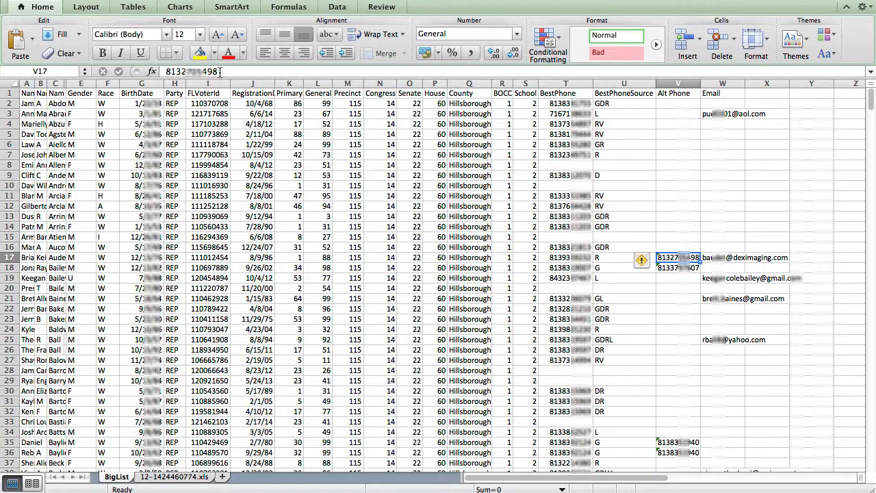
left_click(167, 482)
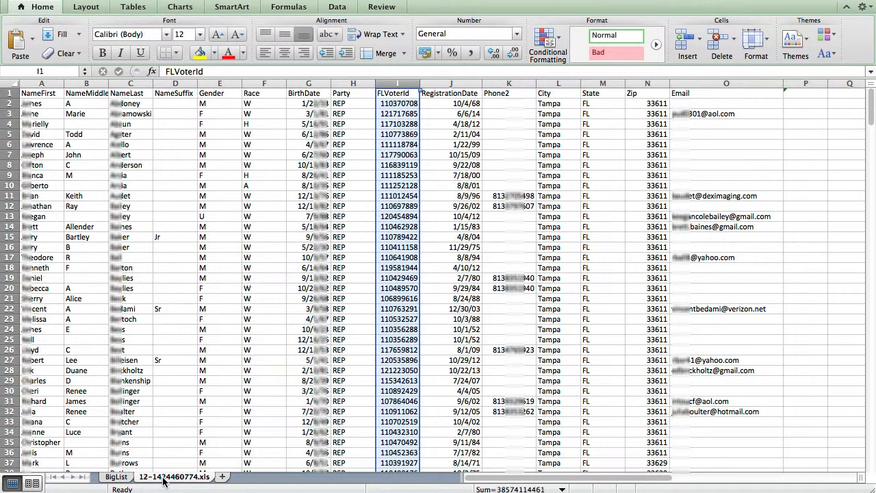
right_click(164, 476)
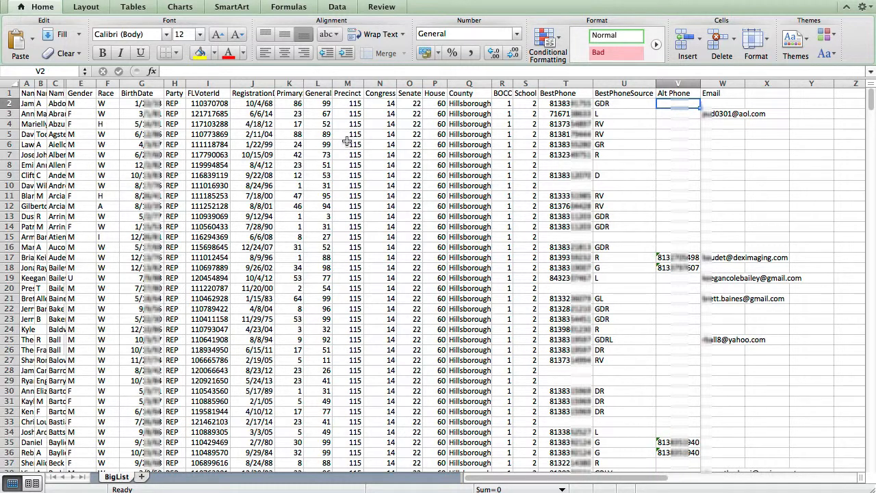
mouse_move(398, 206)
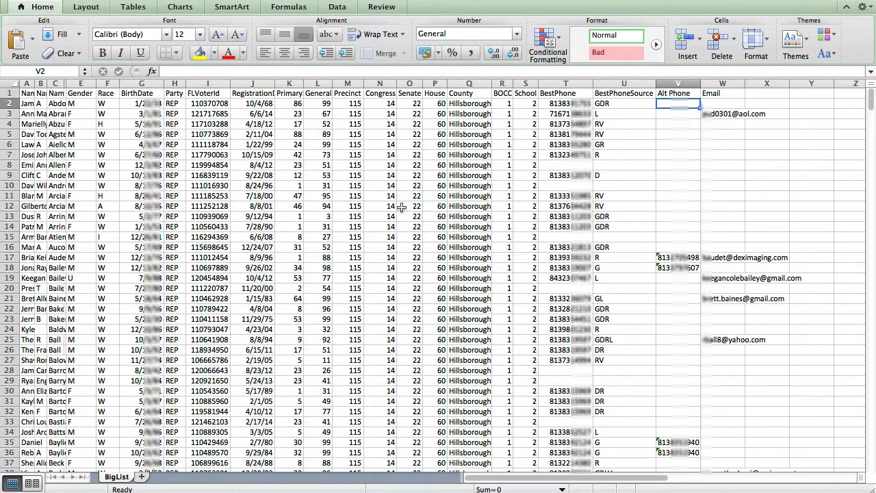